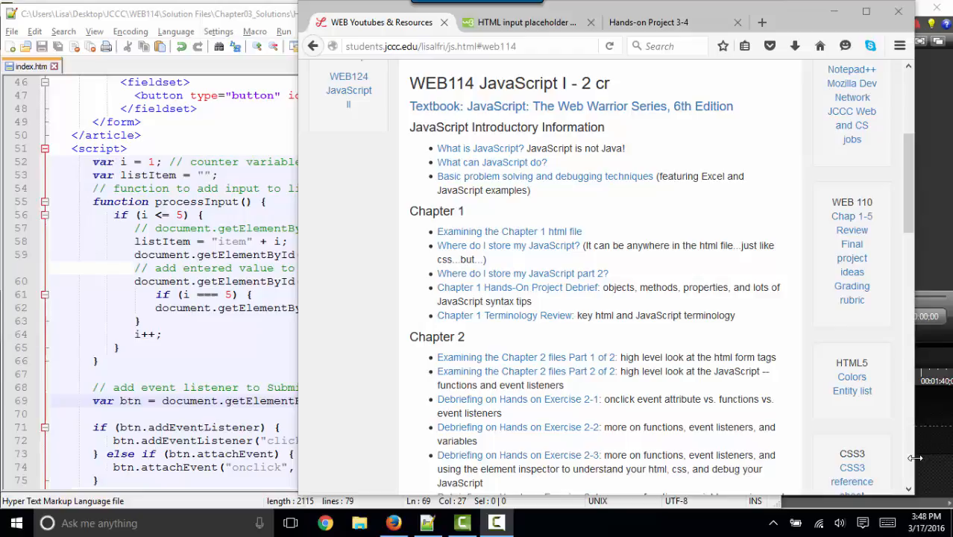
mouse_move(252, 316)
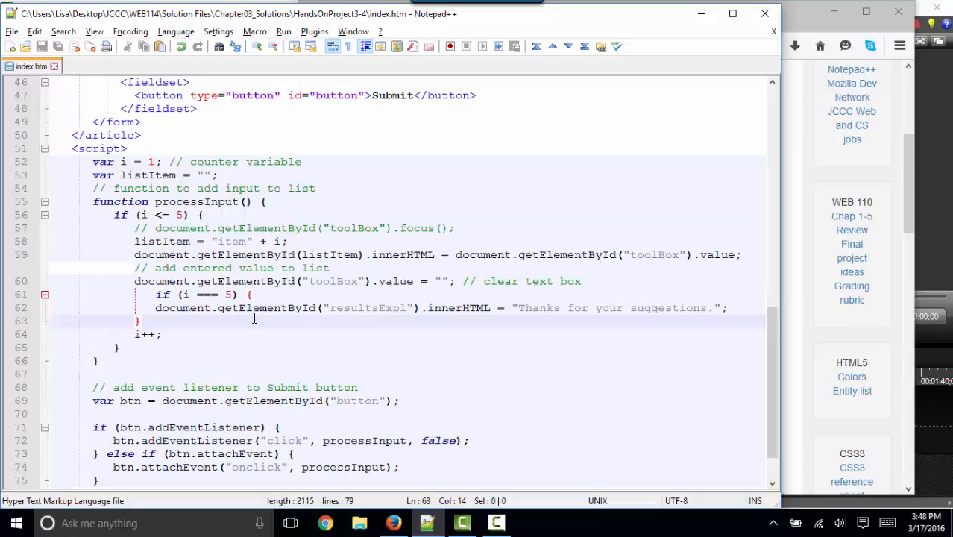
- Launch the project page in Firefox and add hammer to the tool list
left_click(283, 31)
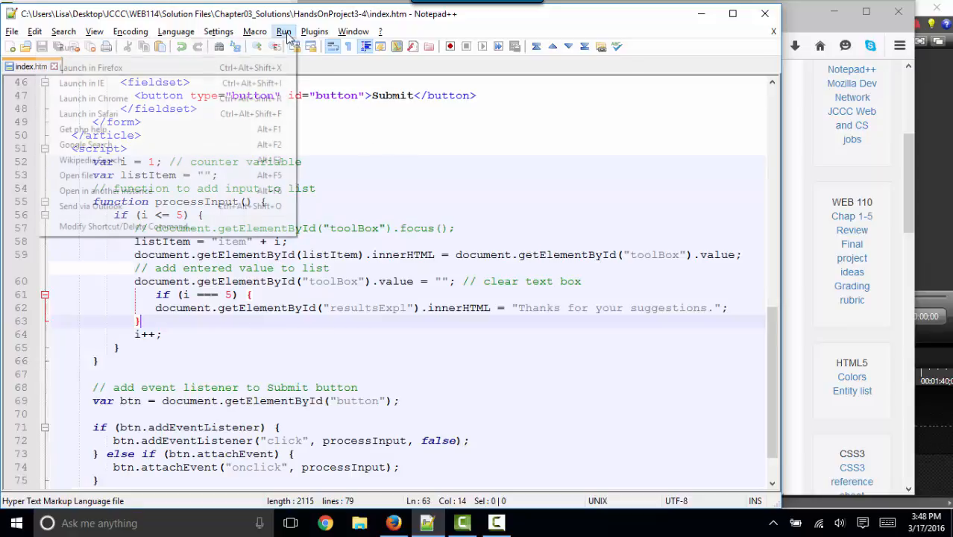
left_click(92, 67)
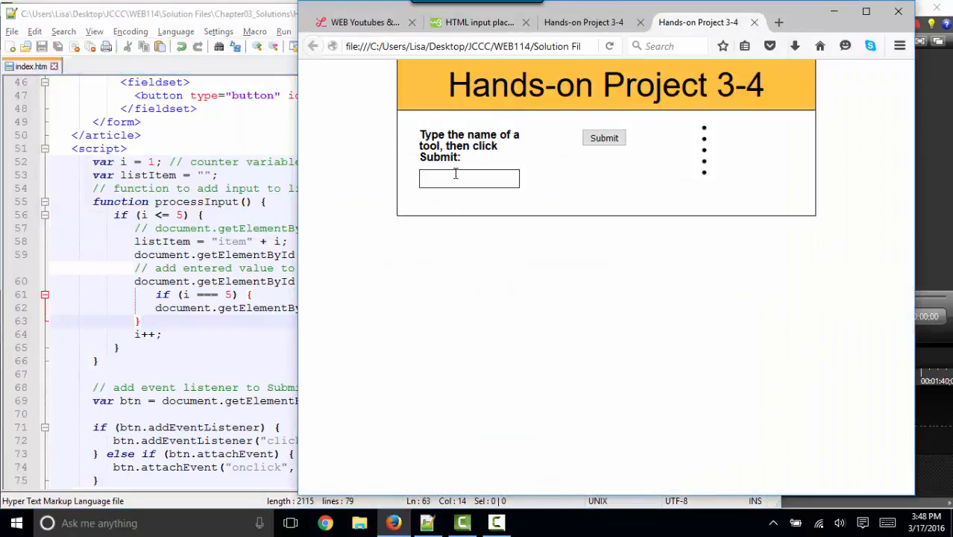
type("hammer")
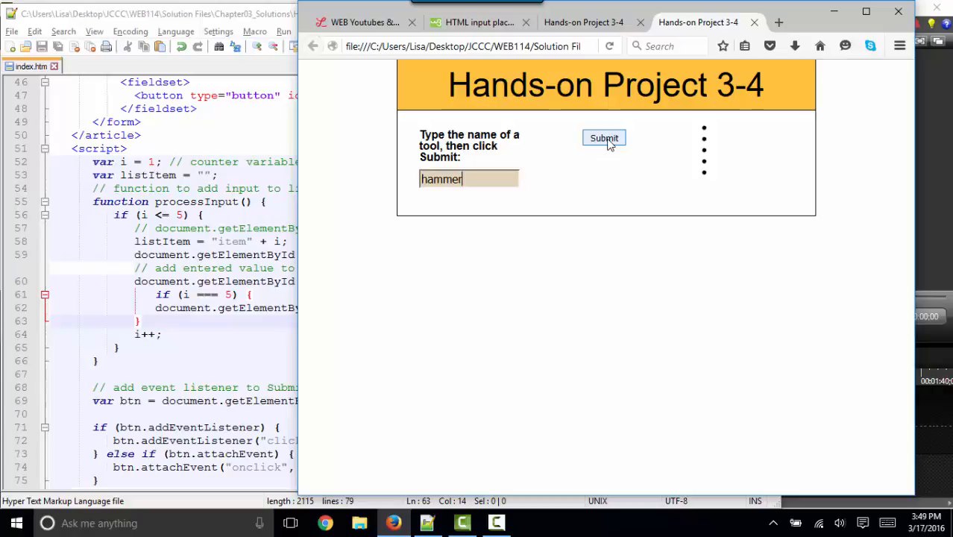
left_click(603, 138)
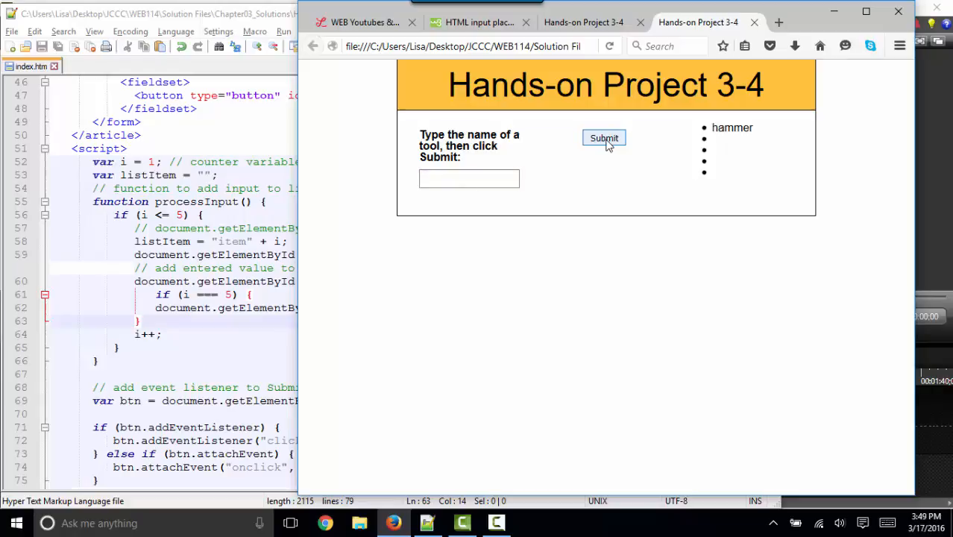
- Add pliers, level and sawhorse to the tool list
type("plier")
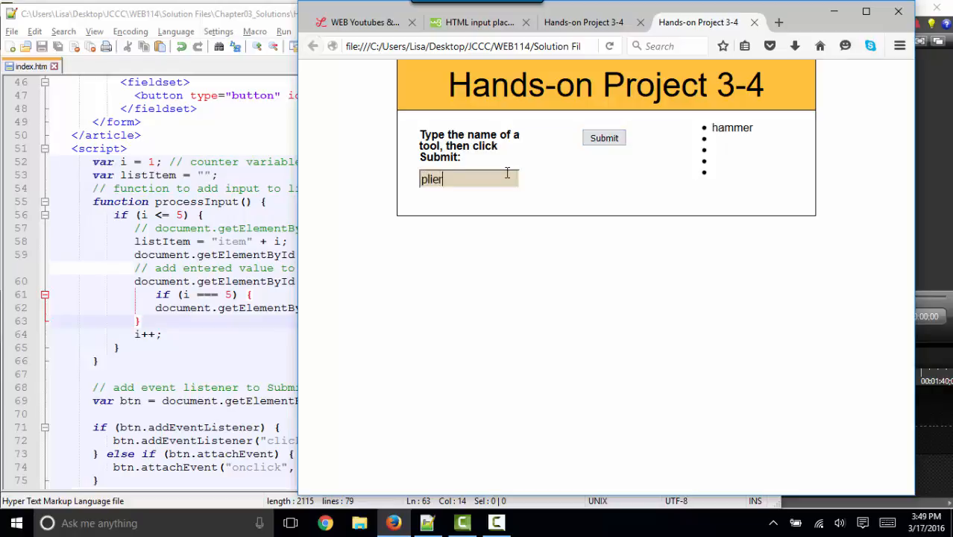
left_click(603, 137)
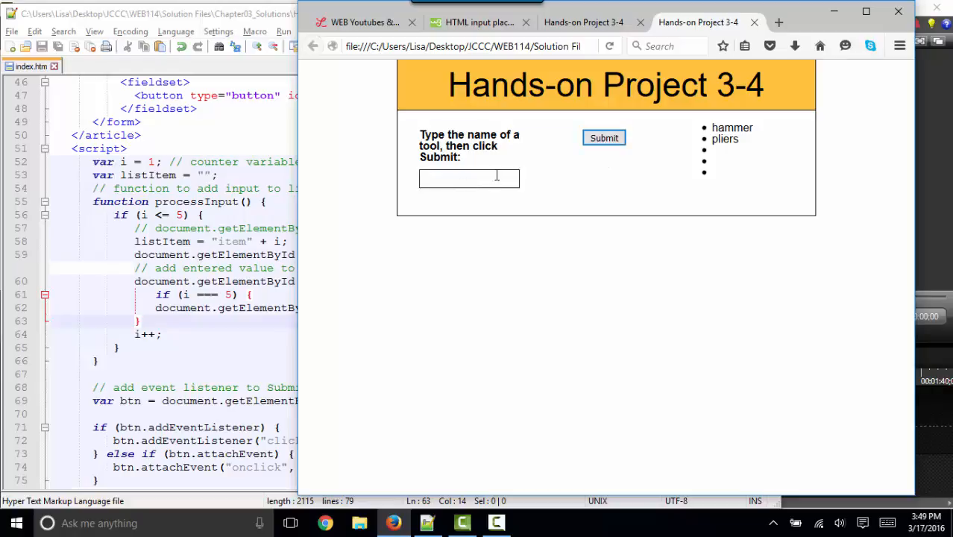
type("level")
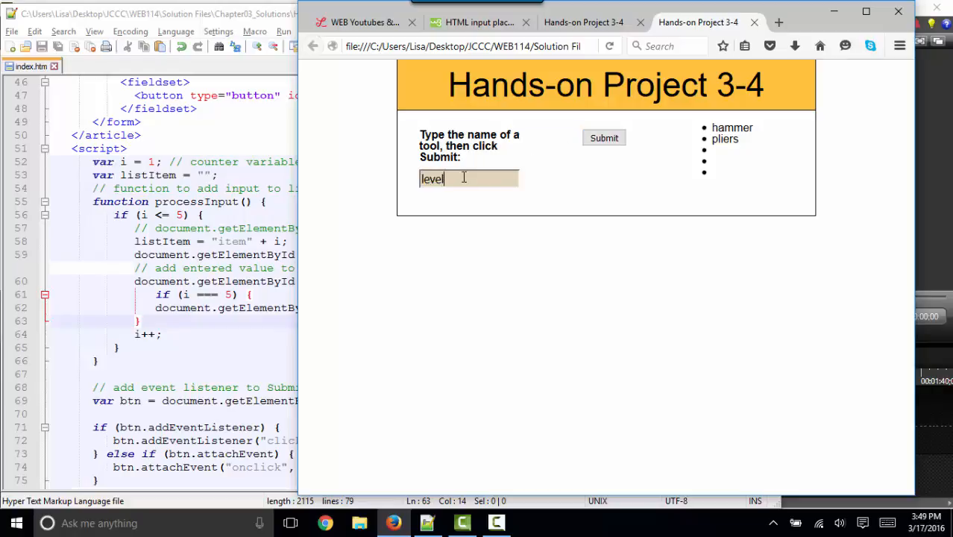
left_click(604, 138)
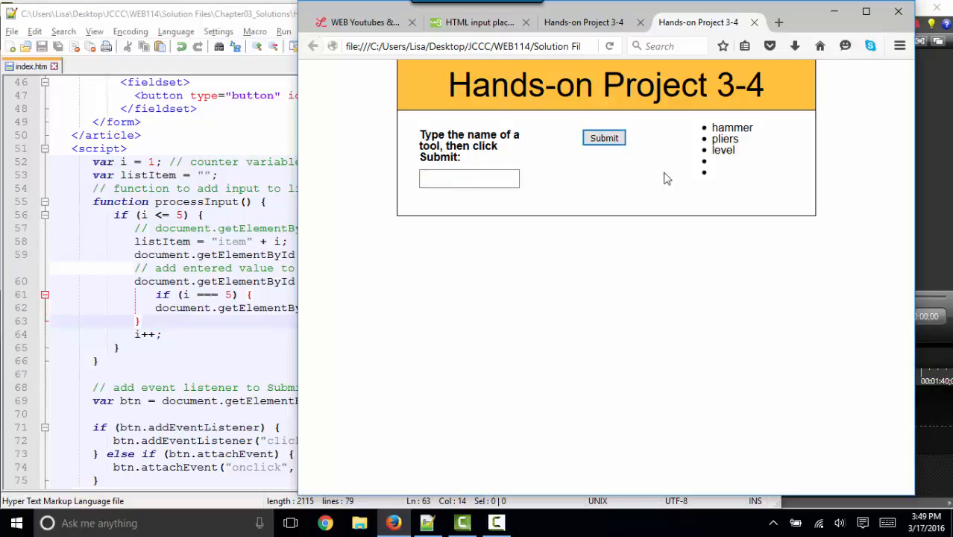
type("sawho")
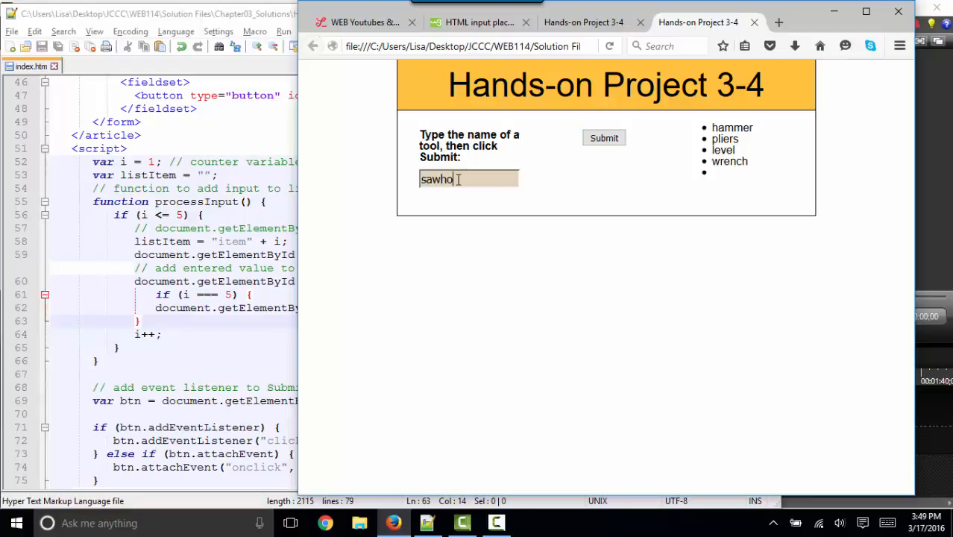
left_click(603, 137)
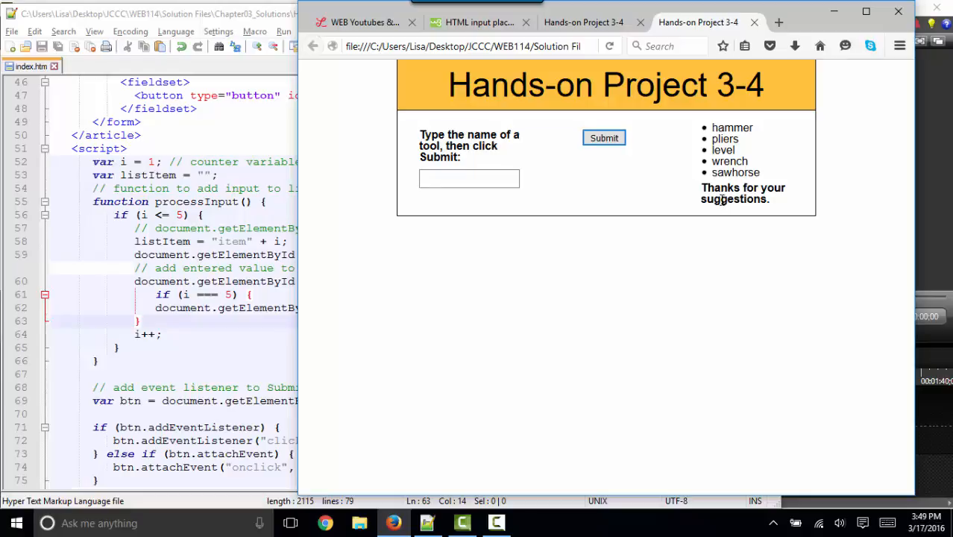
mouse_move(735, 187)
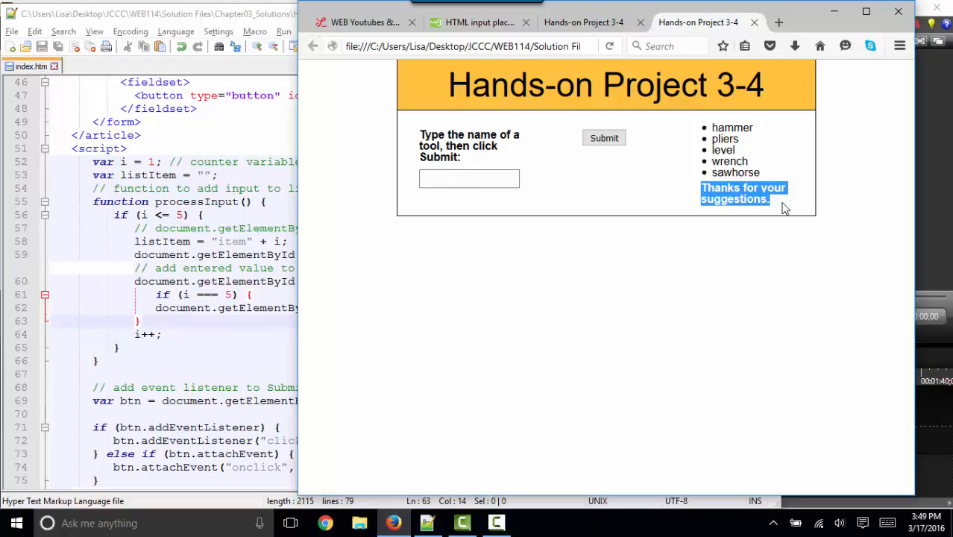
mouse_move(195, 184)
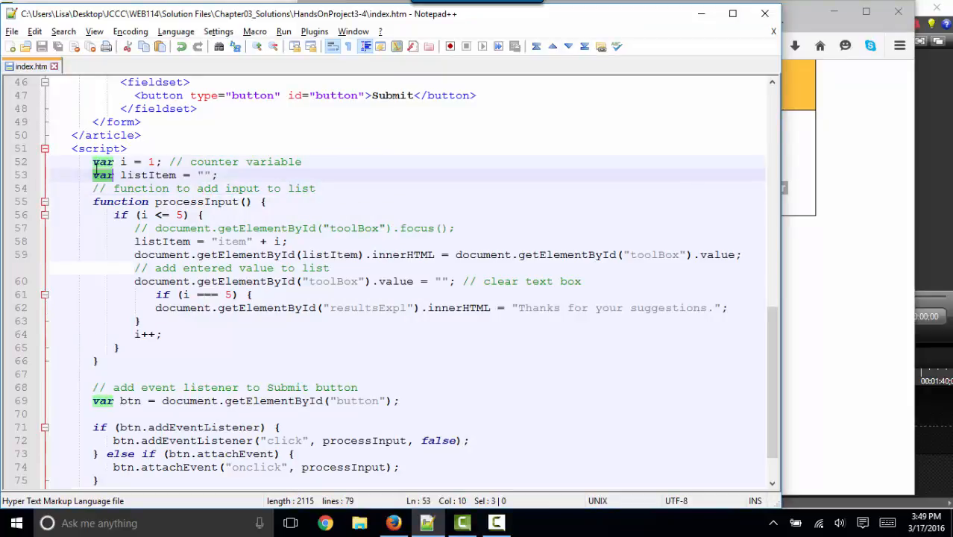
mouse_move(123, 162)
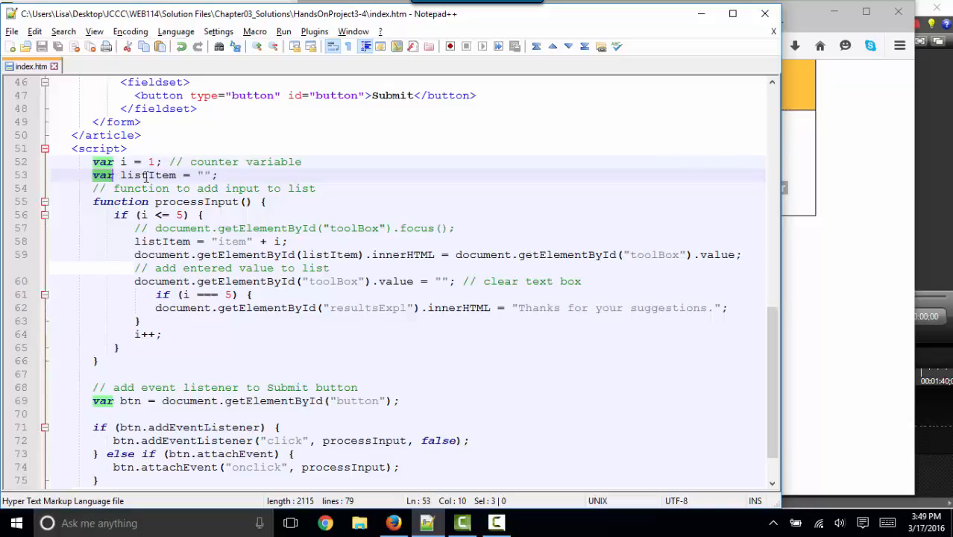
double_click(148, 175)
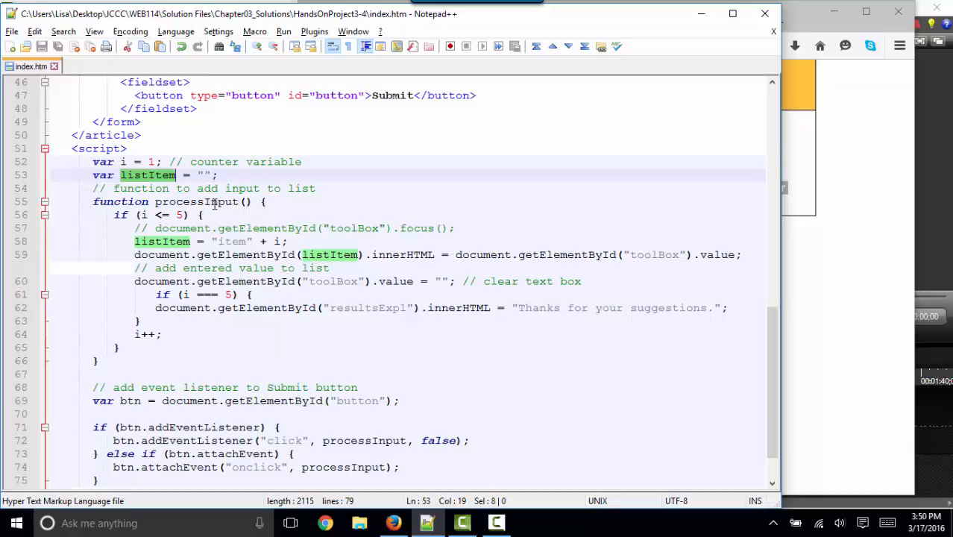
double_click(195, 202)
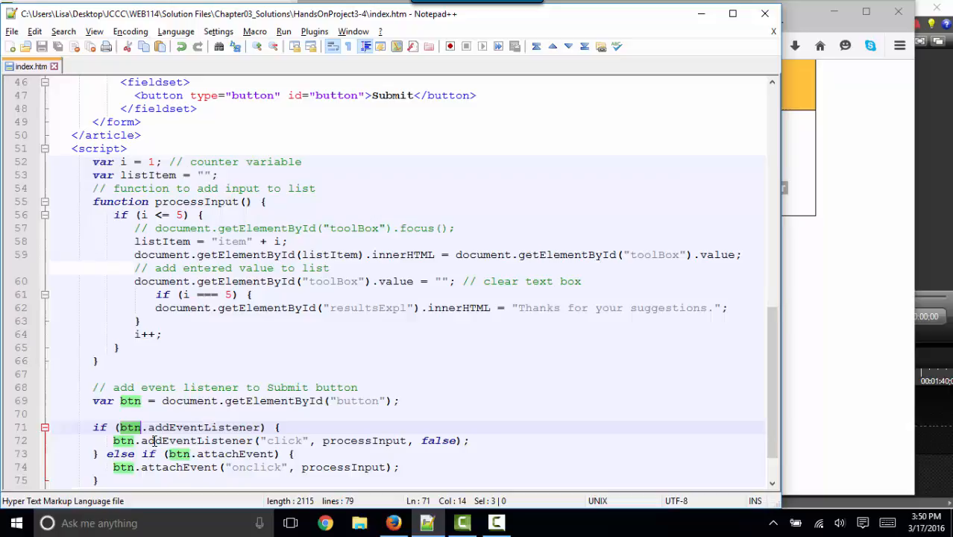
mouse_move(127, 401)
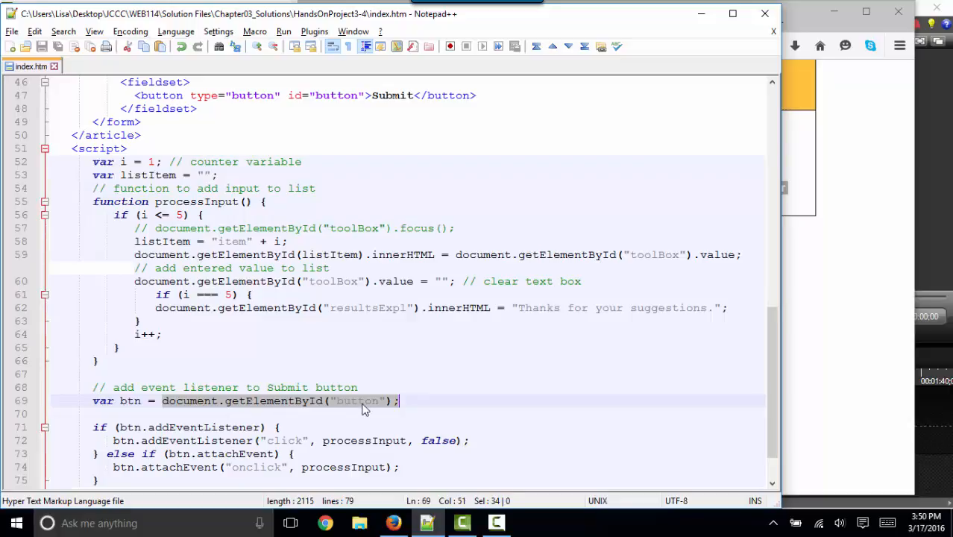
- Change the Submit button's id from button to sbutton
double_click(357, 401)
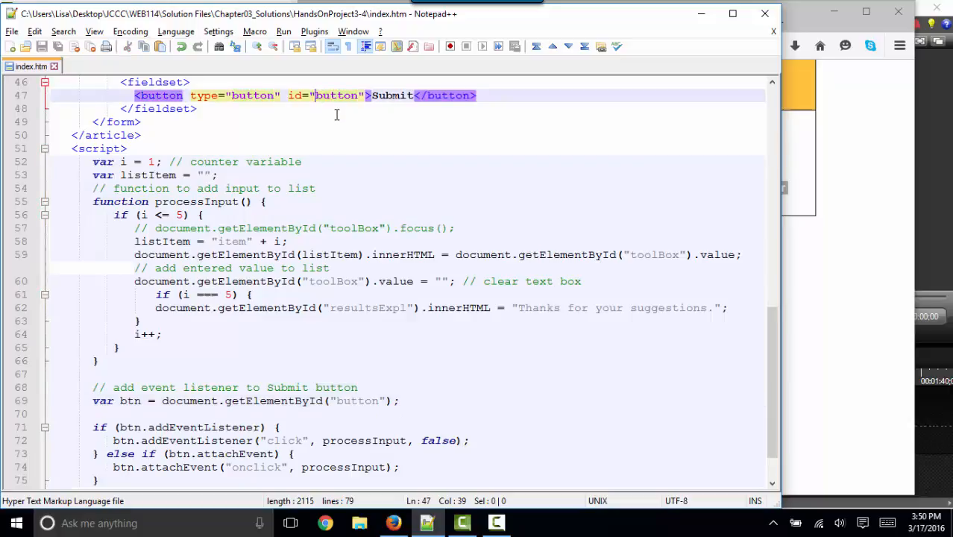
type("s")
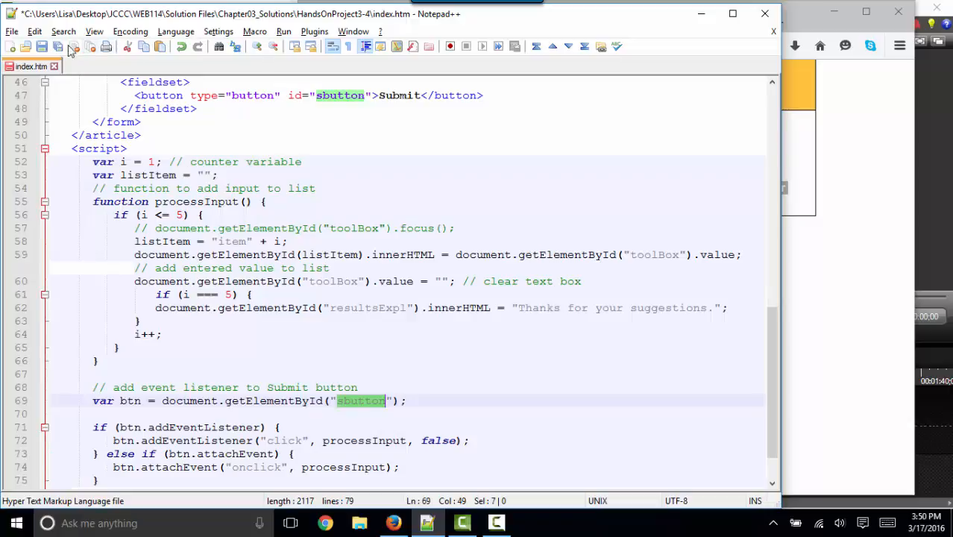
double_click(141, 188)
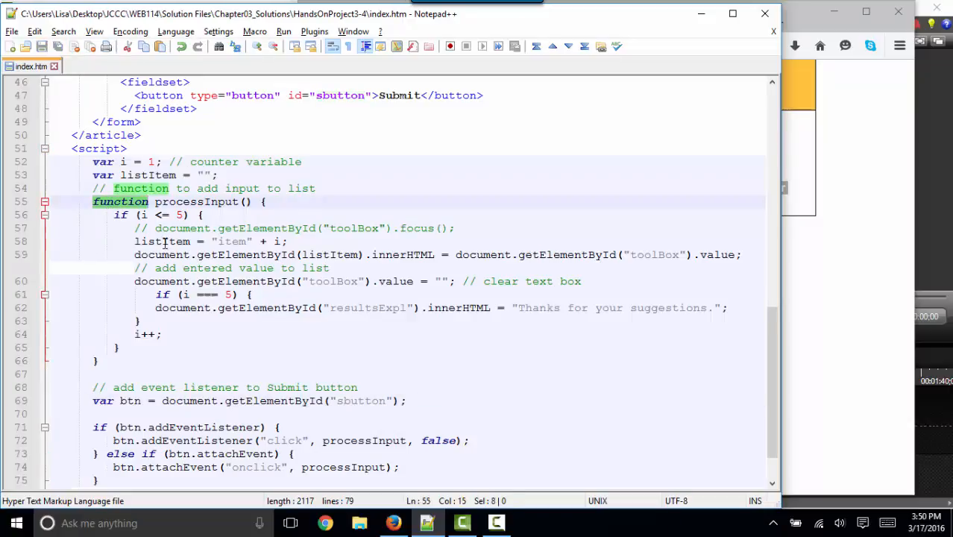
double_click(196, 202)
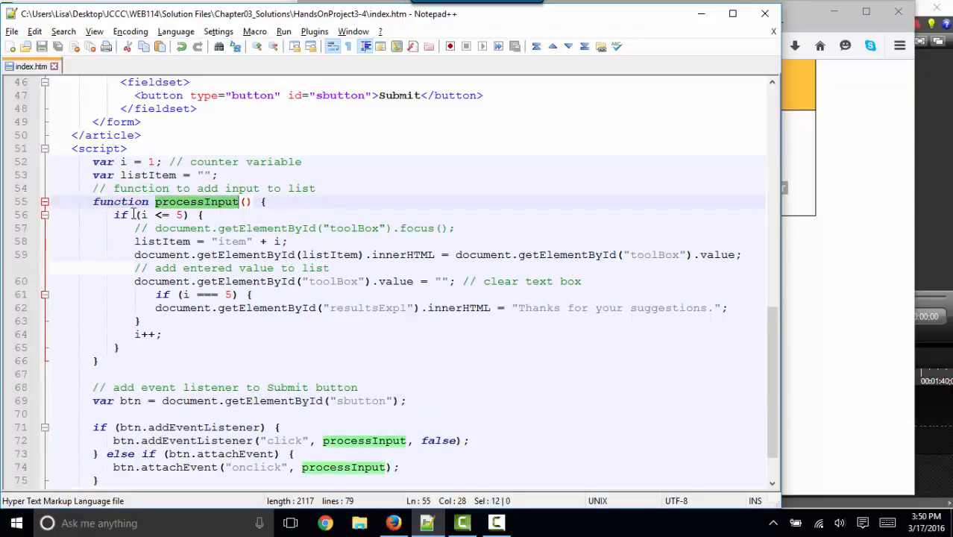
left_click(265, 201)
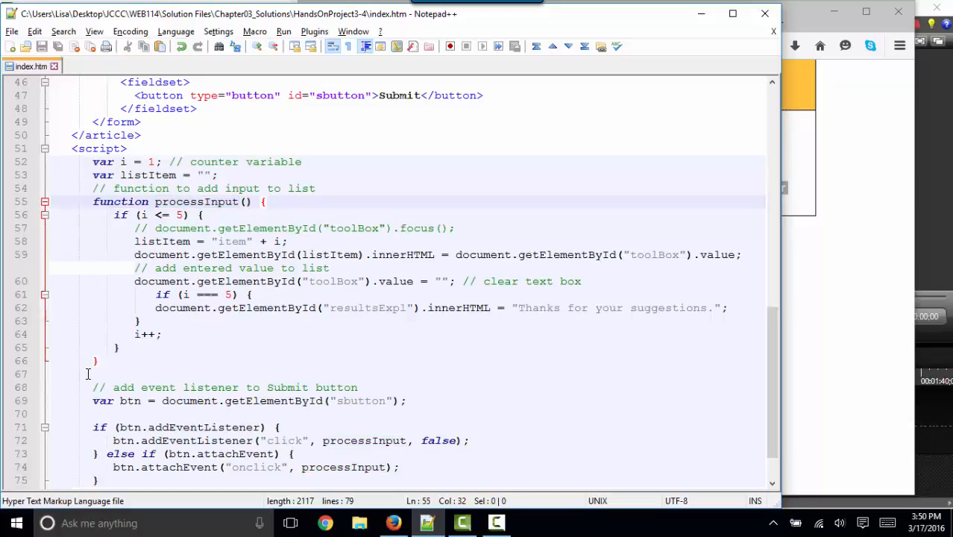
left_click(119, 215)
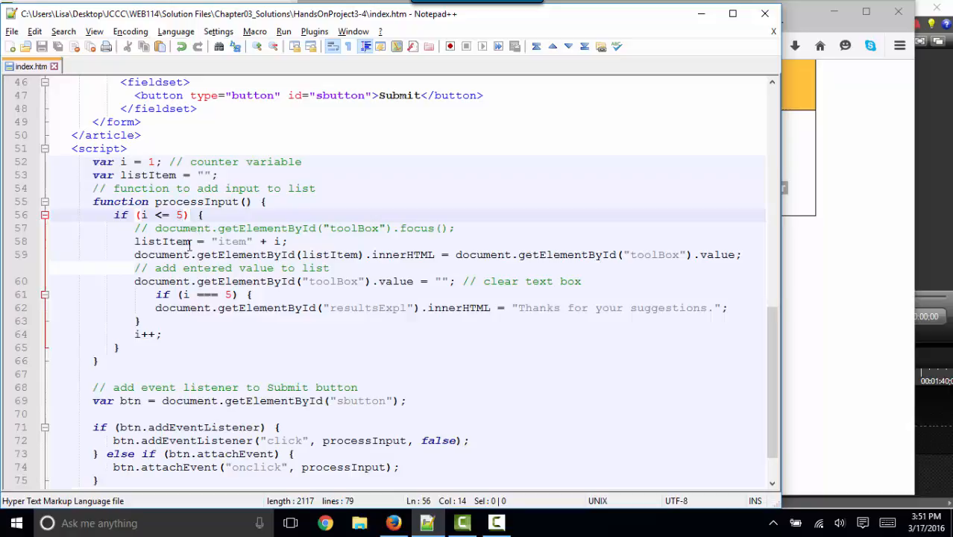
double_click(162, 241)
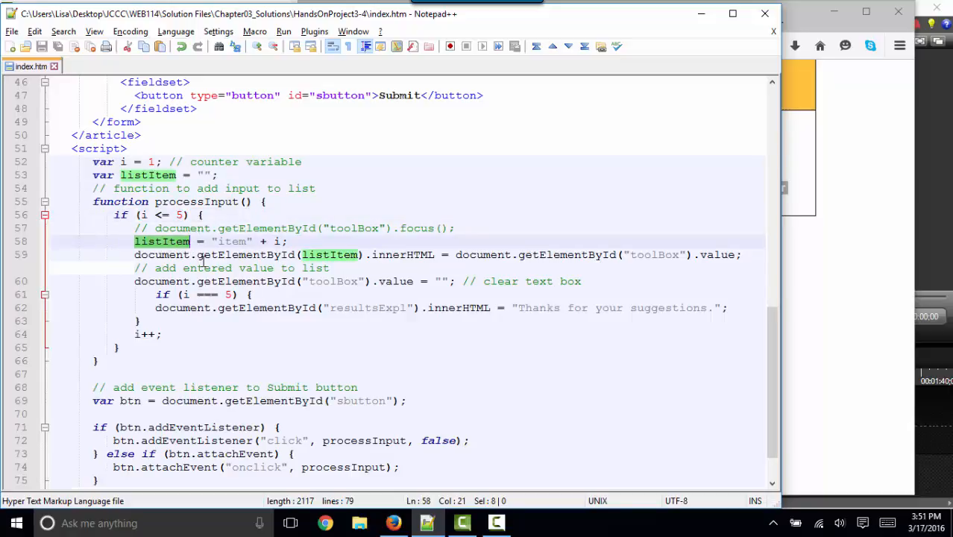
double_click(231, 240)
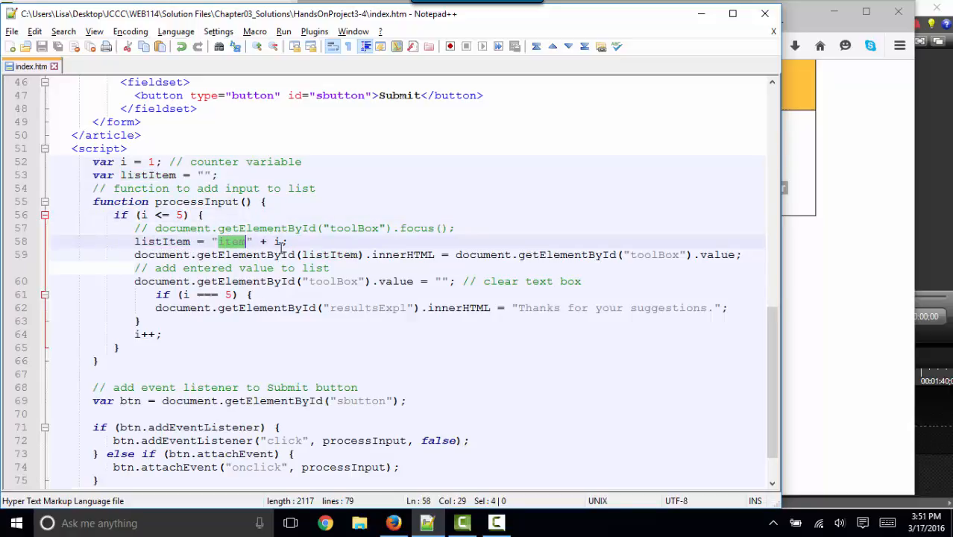
scroll("up", 3)
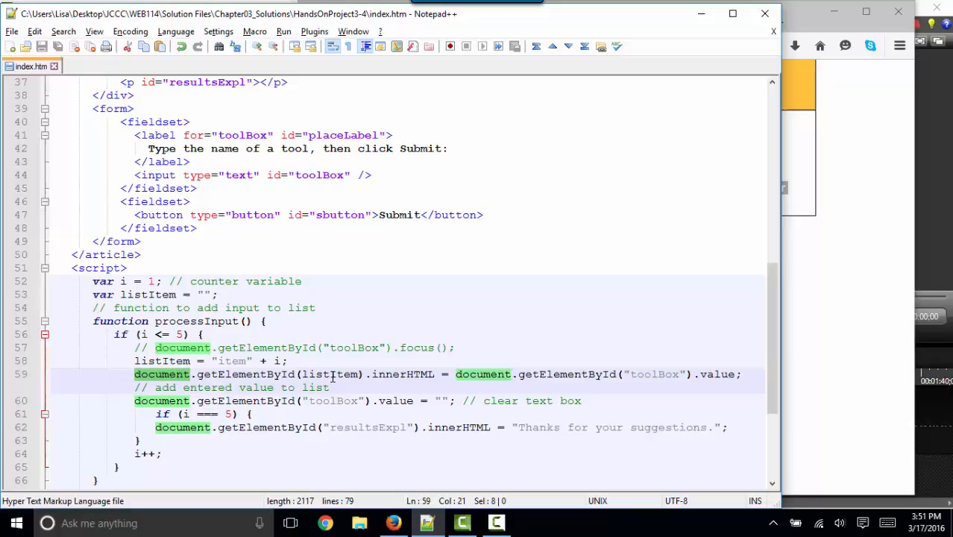
- Highlight listItem, innerHTML, document, toolBox and value in the list-filling code
double_click(329, 373)
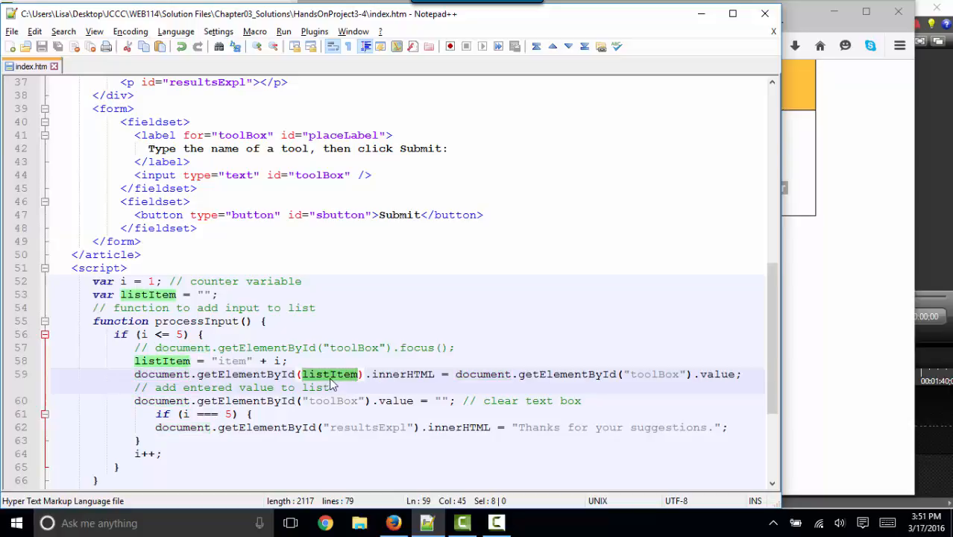
double_click(403, 374)
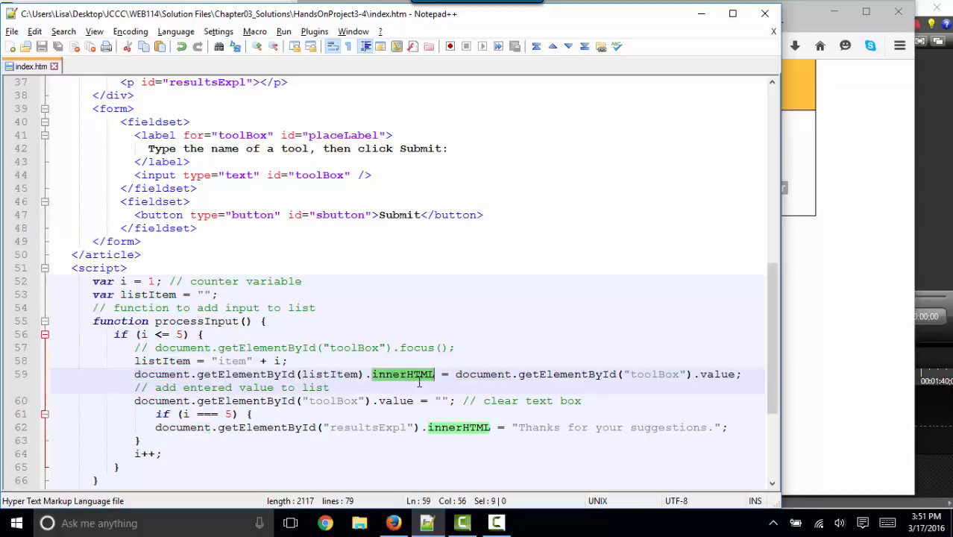
double_click(483, 373)
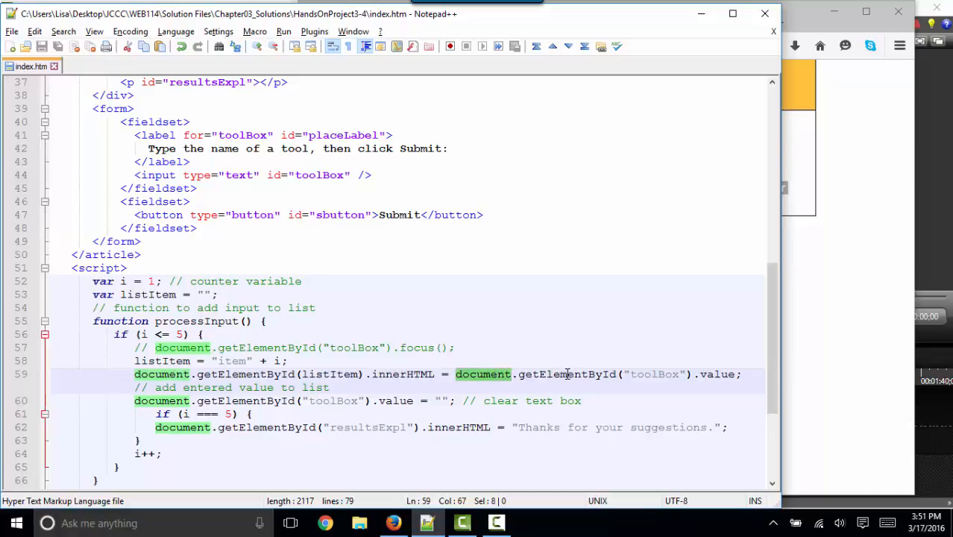
double_click(655, 374)
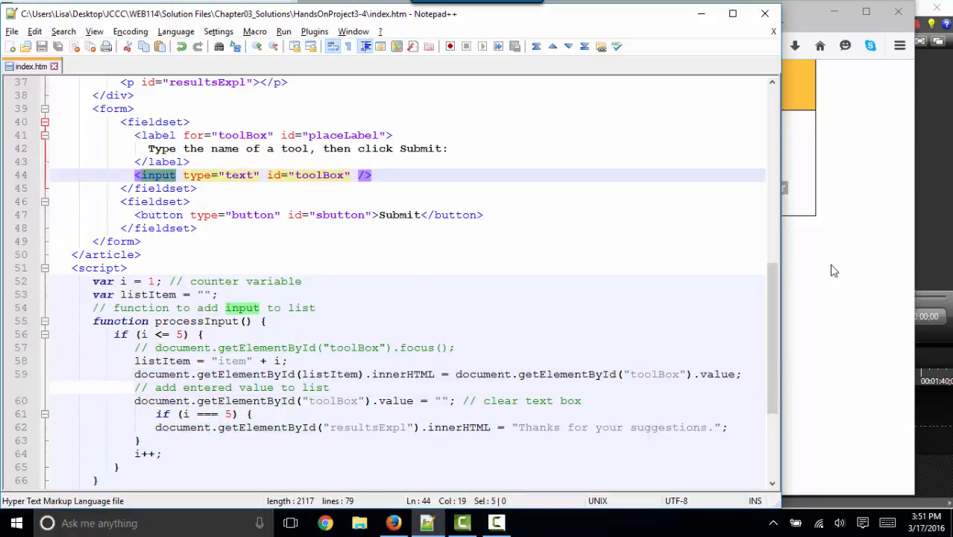
double_click(403, 374)
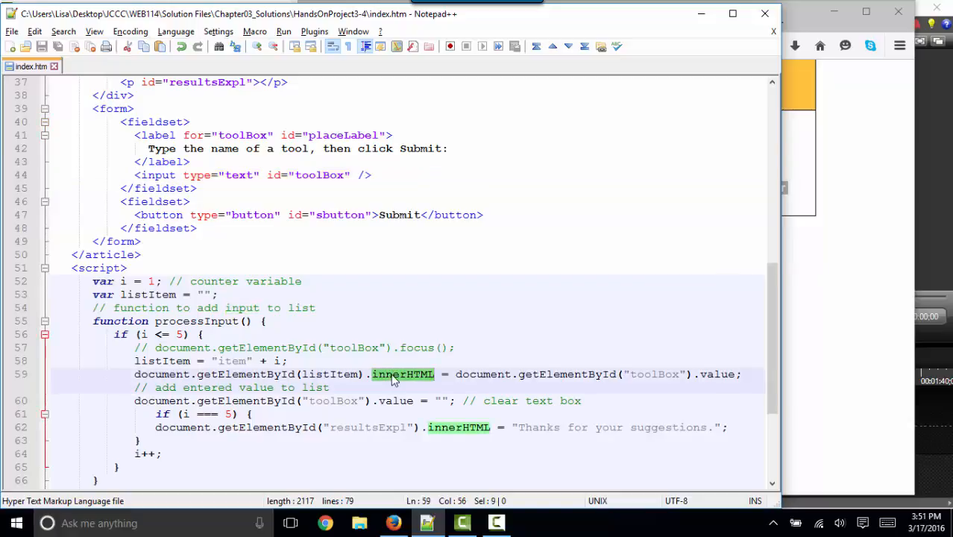
mouse_move(605, 377)
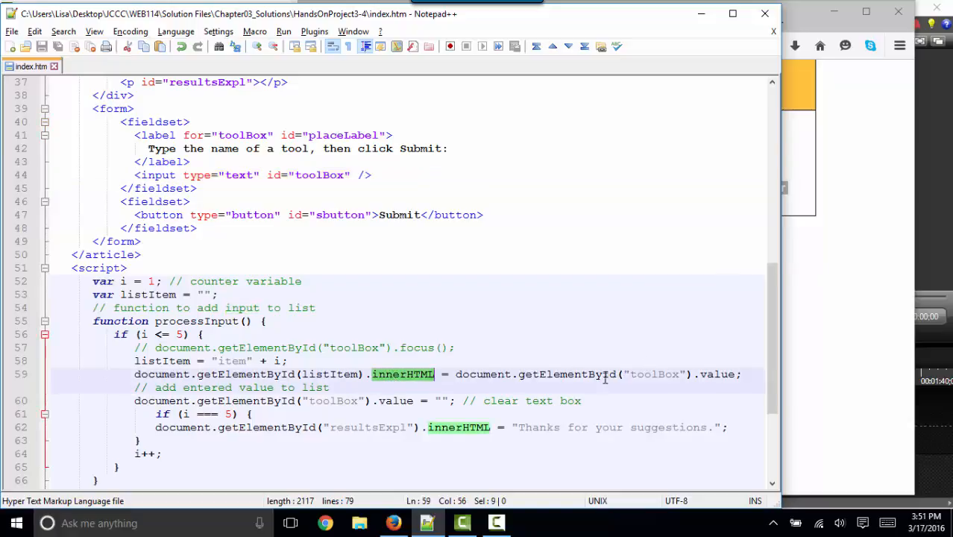
double_click(717, 373)
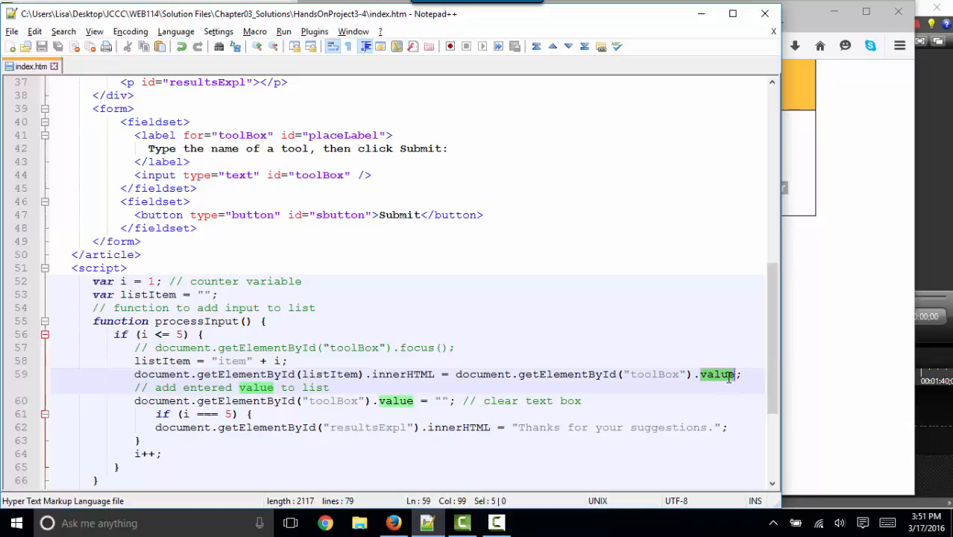
- Highlight the toolBox id on the line that clears the text box
left_click(392, 522)
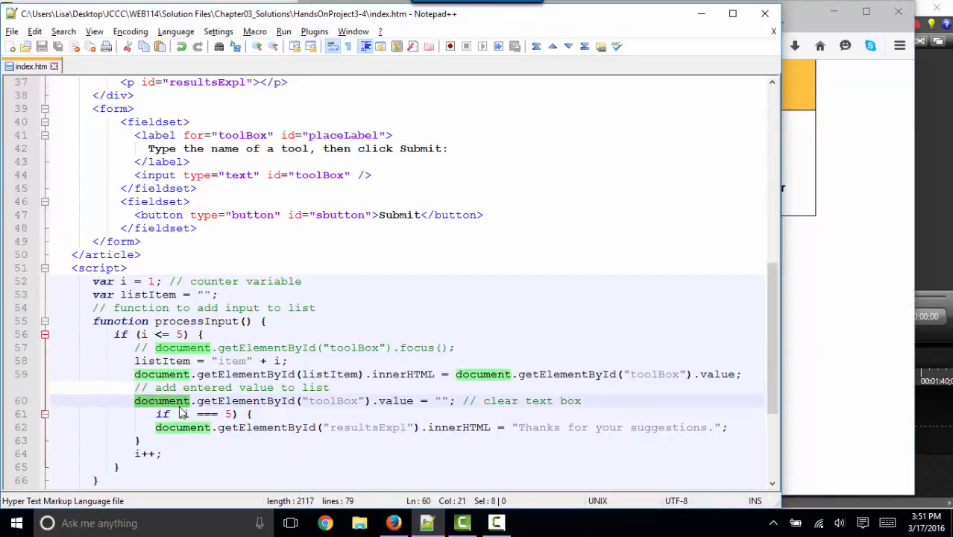
double_click(333, 401)
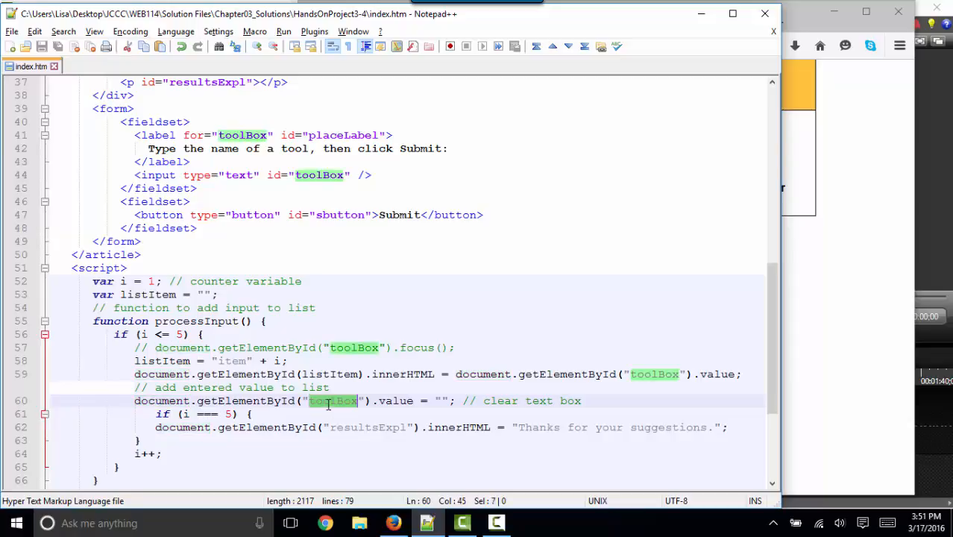
left_click(448, 401)
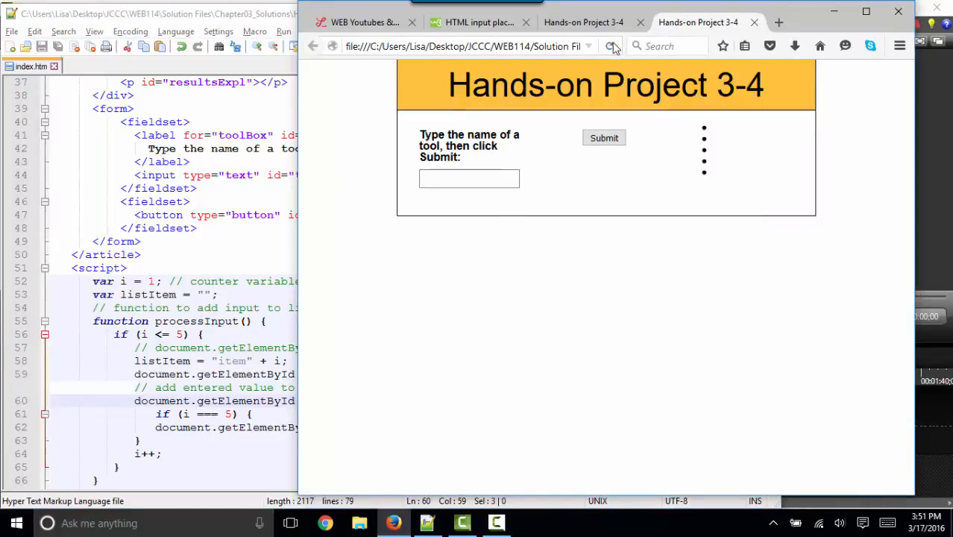
- Enter hammer in the page's tool box and submit it
type("h")
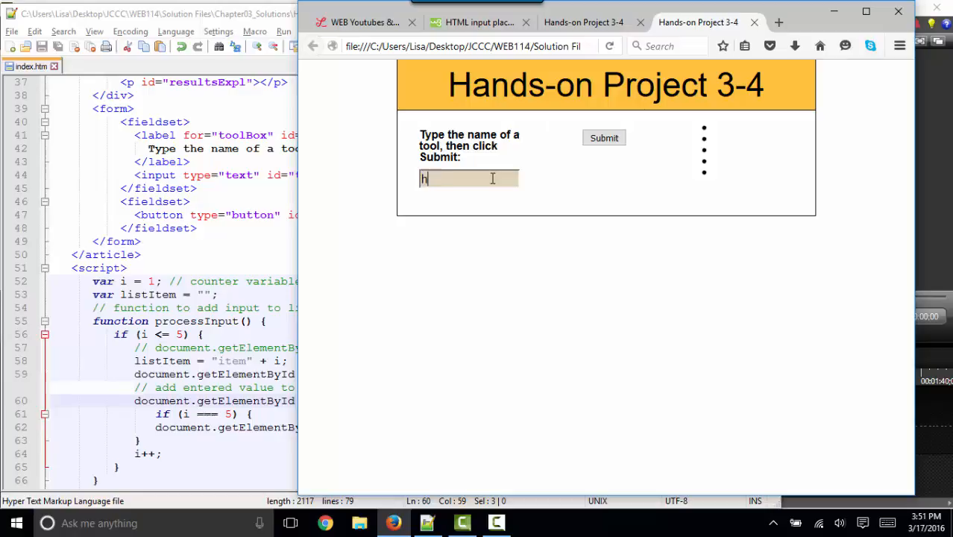
type("ammer")
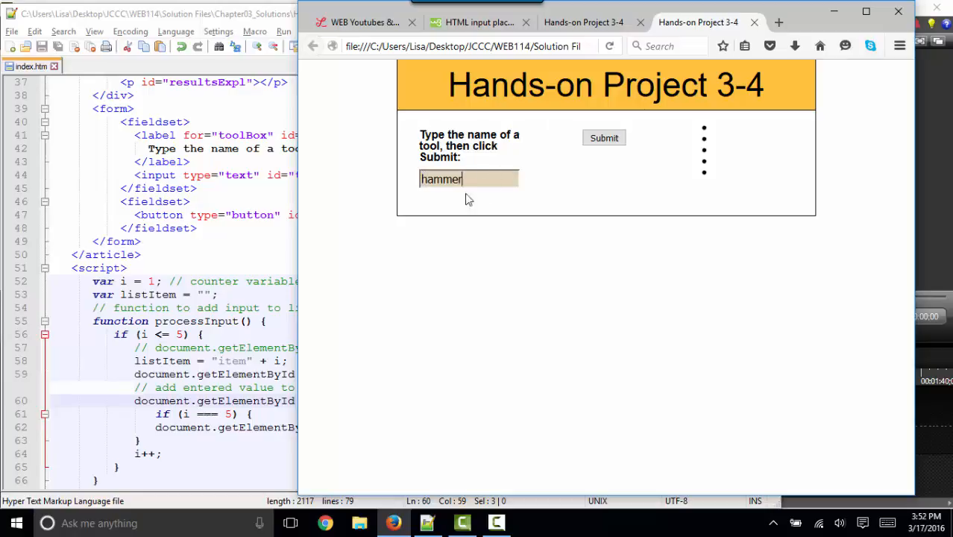
left_click(604, 138)
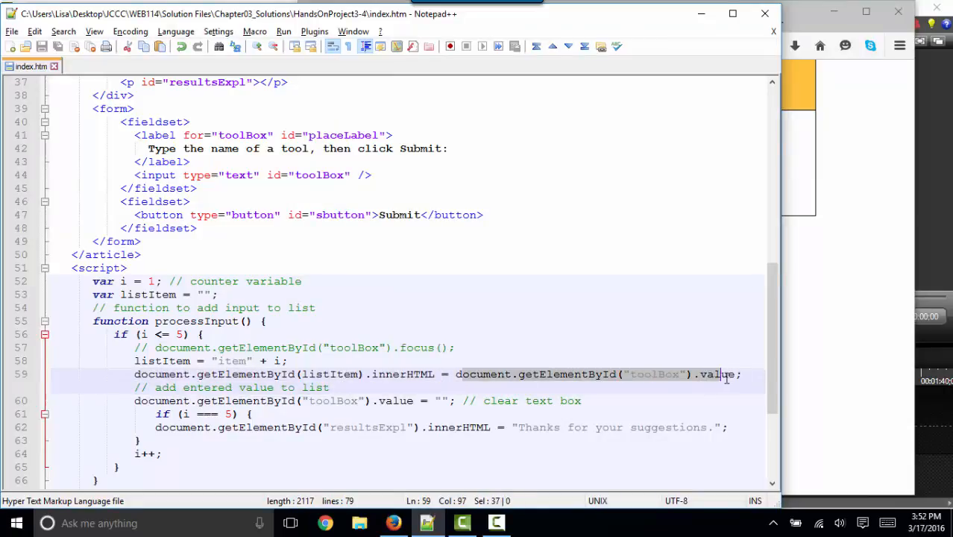
- Highlight getElementById, resultsExpl and innerHTML in the thanks-message line
left_click(211, 400)
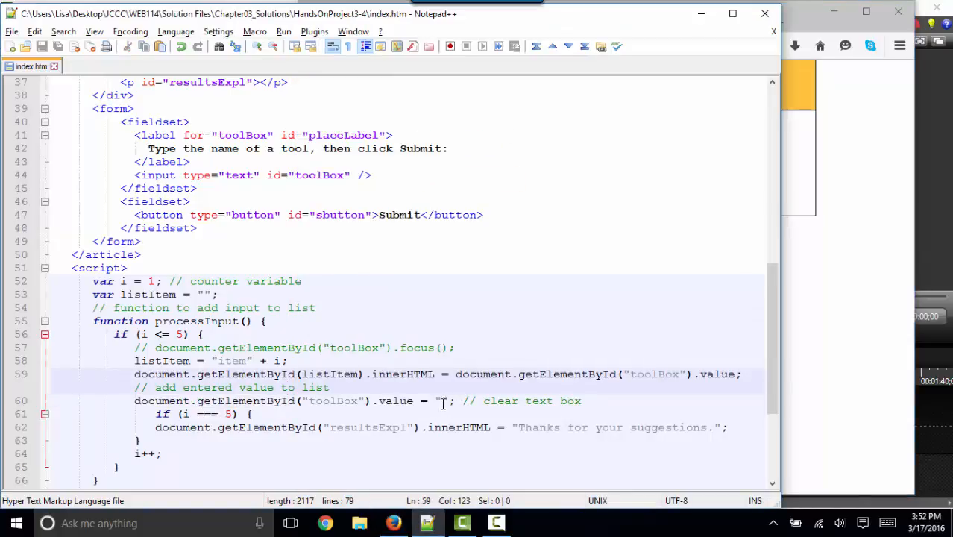
left_click(327, 414)
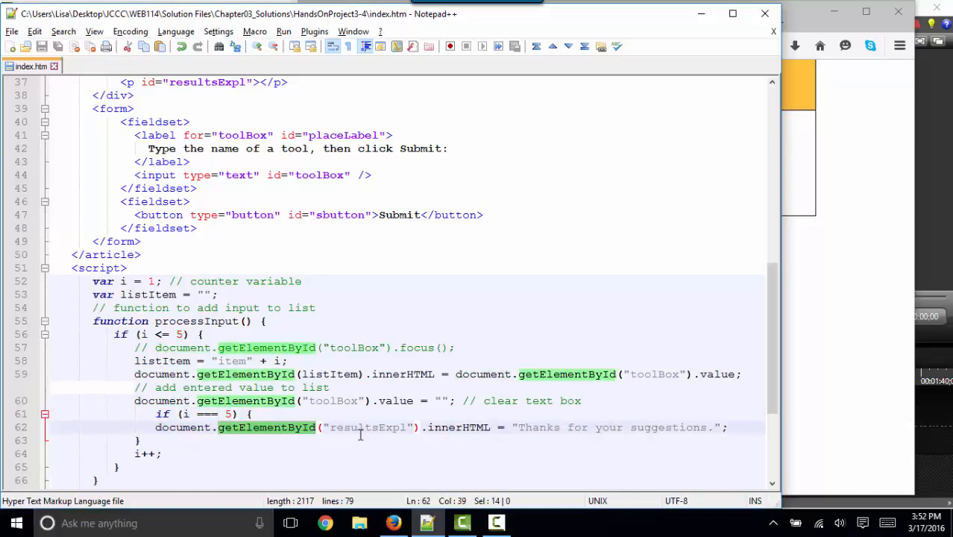
double_click(367, 427)
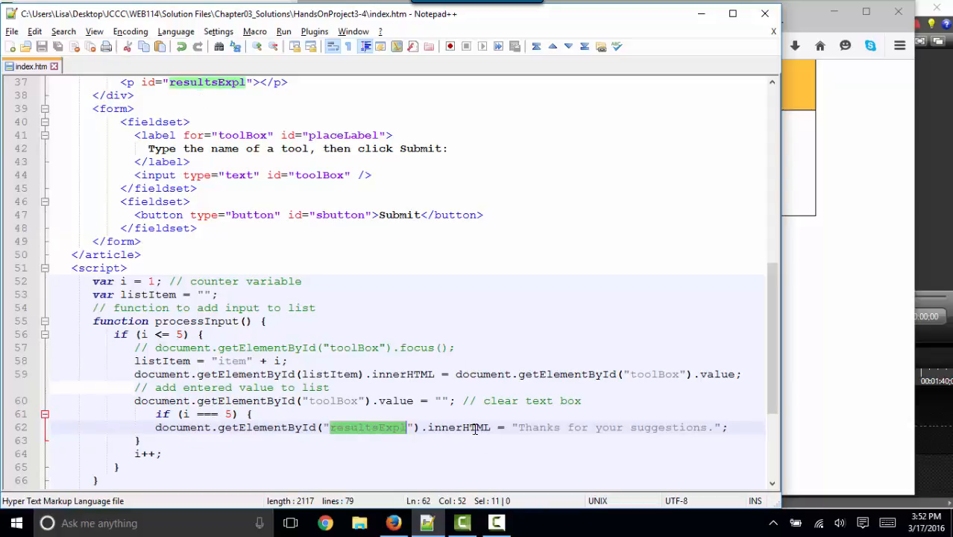
double_click(448, 427)
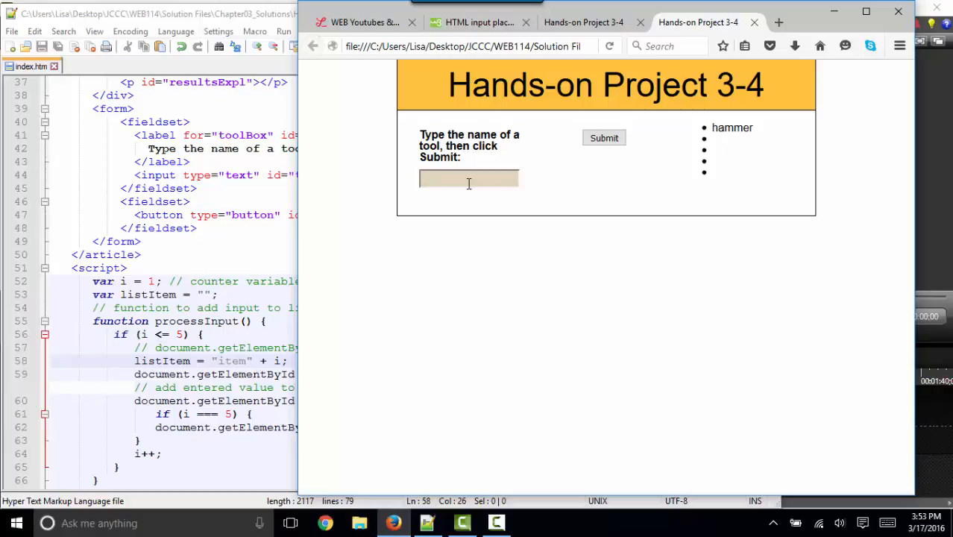
- Submit pliers, aa, bb and dd until the thanks message appears
left_click(604, 137)
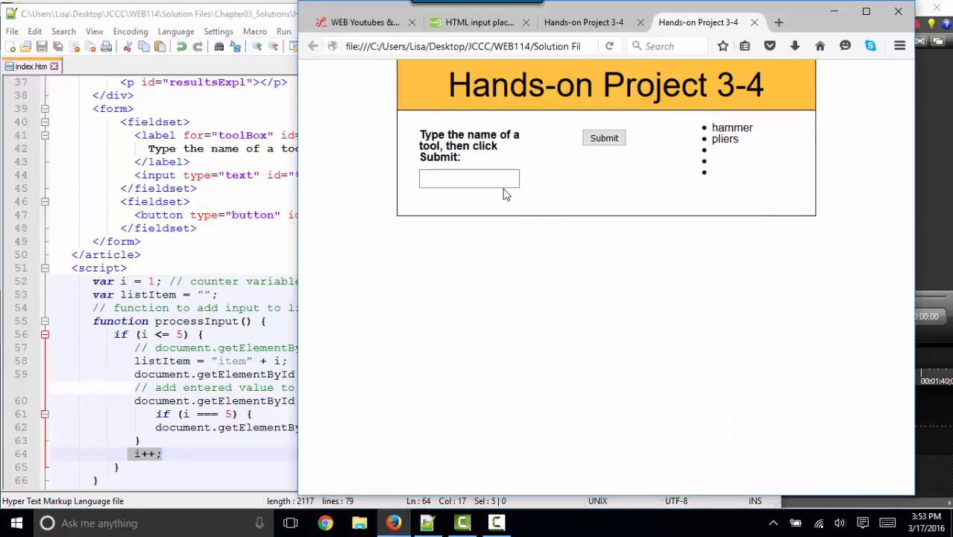
left_click(605, 138)
type("d")
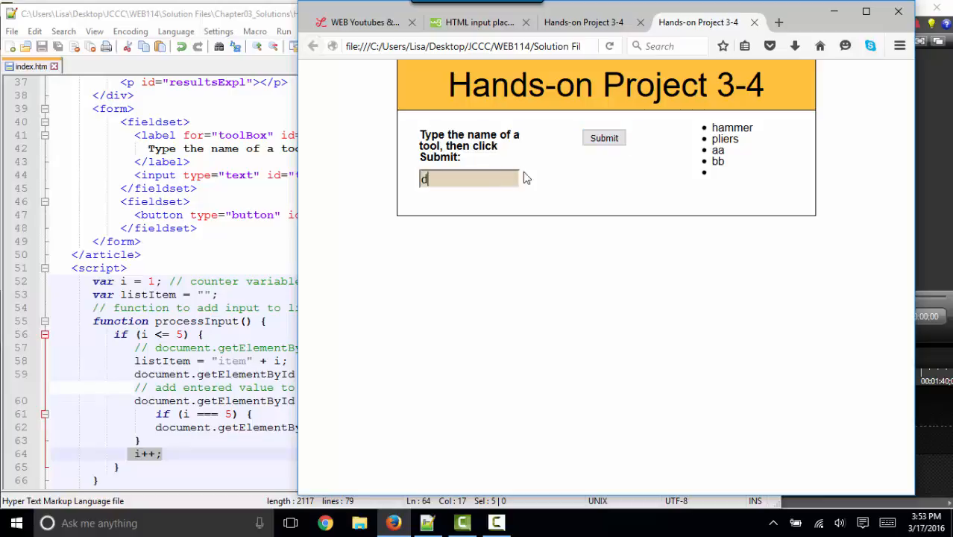
left_click(605, 138)
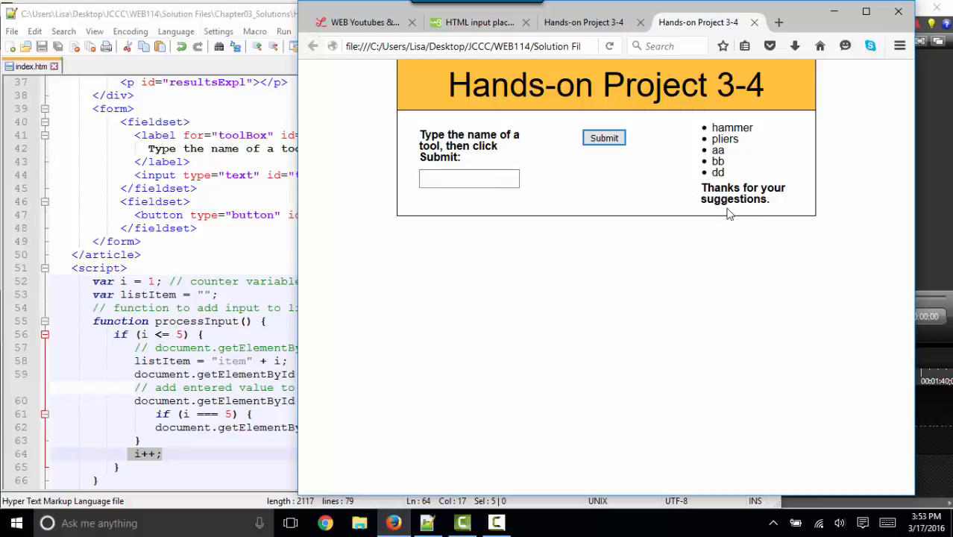